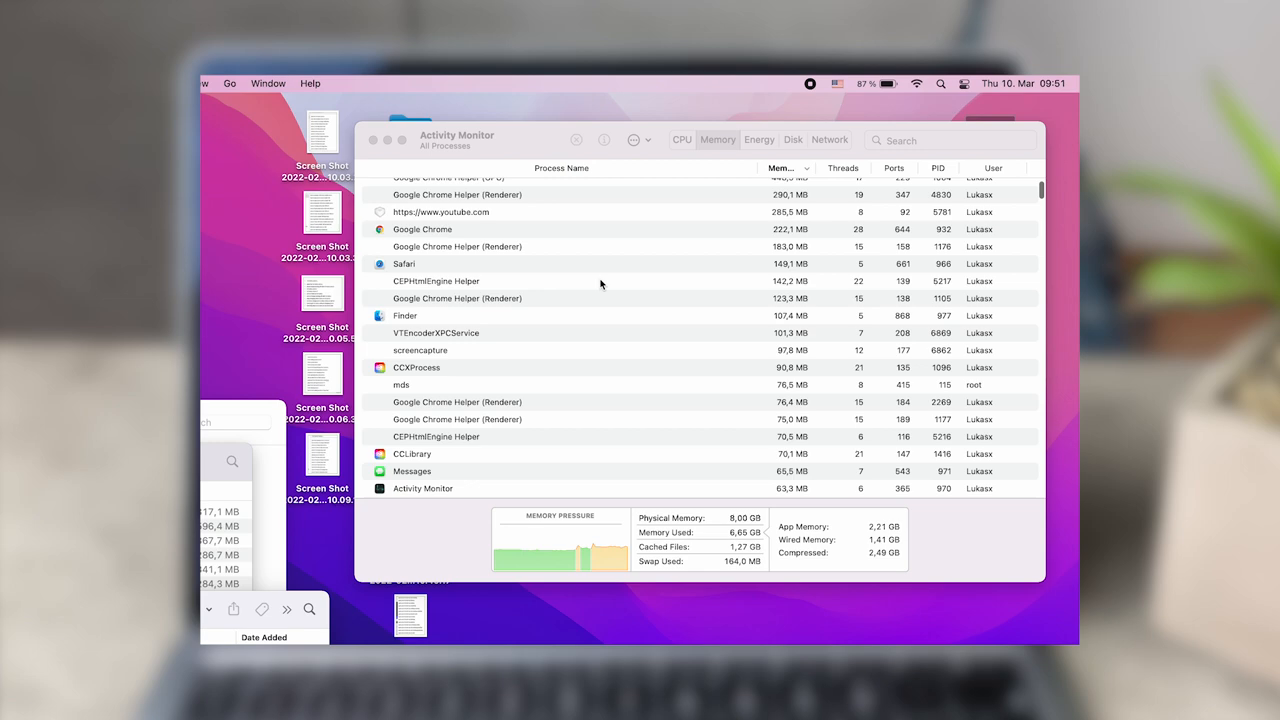
Type 'pref' while locating QuickLookUIService (PID 977) in the memory-sorted process list
text(pref)
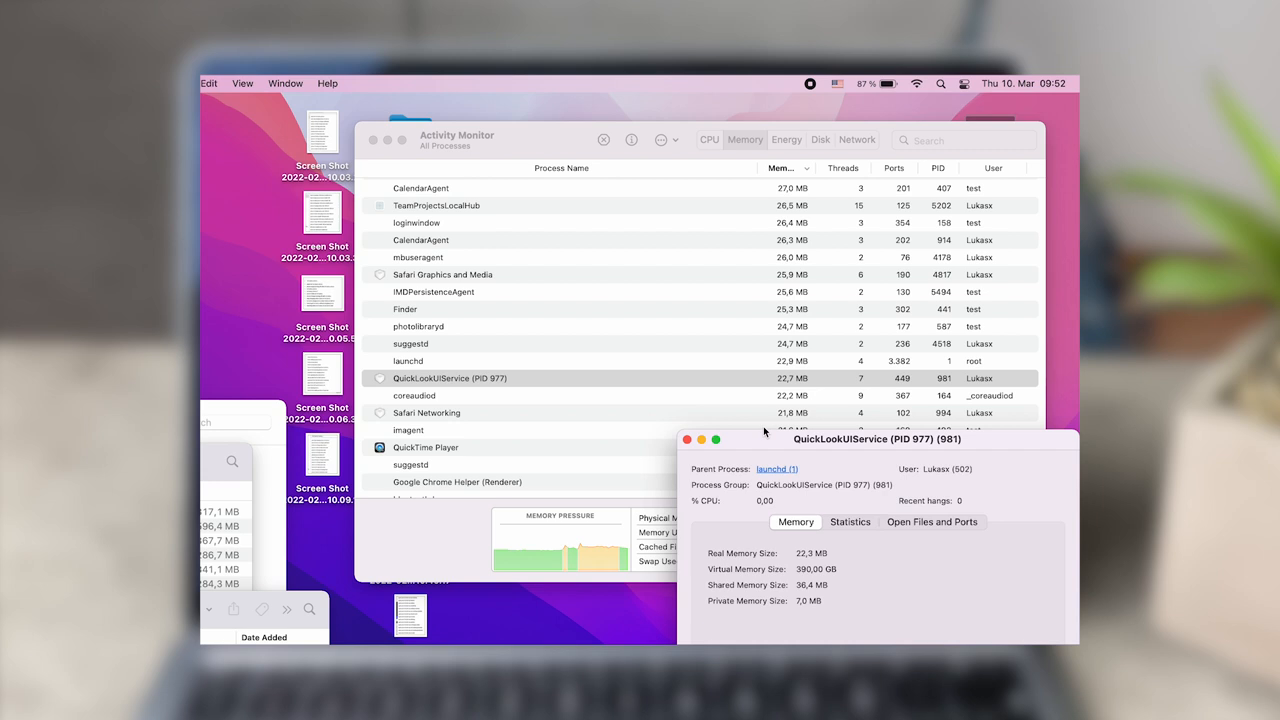
Quit the QuickLookUIService process and confirm in the dialog
click(591, 405)
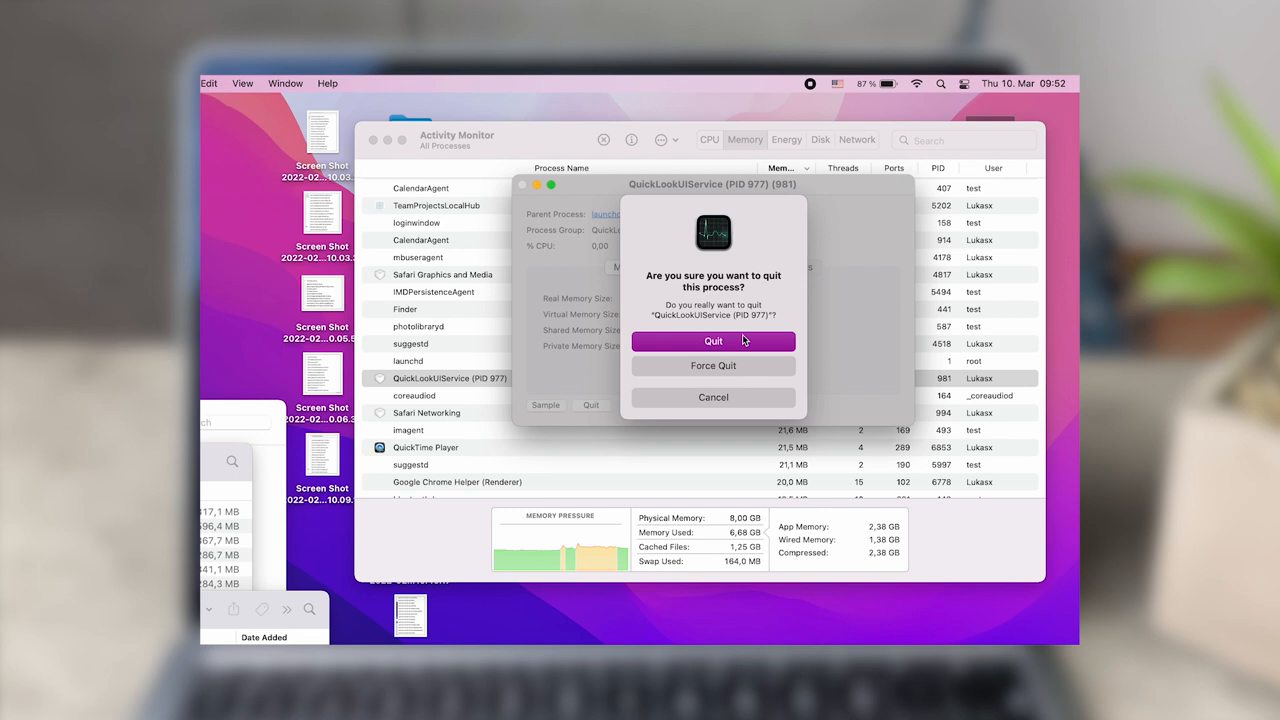
click(713, 341)
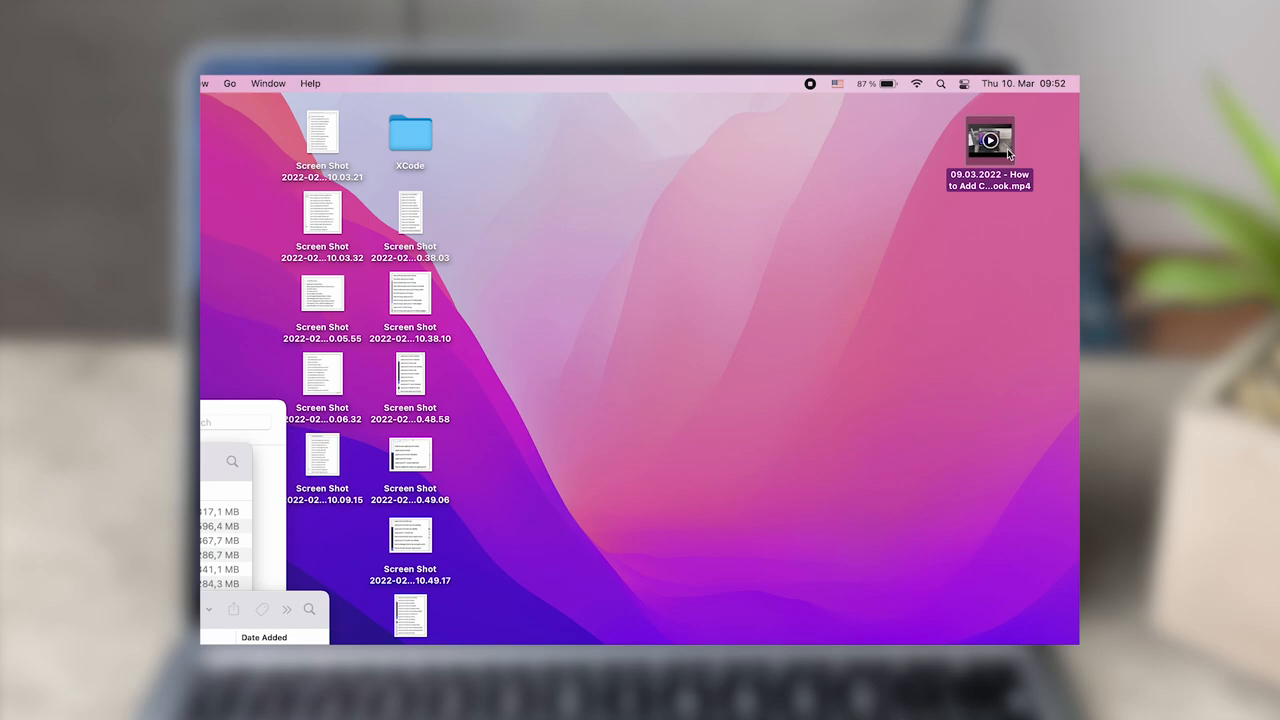
Open the desktop .mp4 in a Quick Look preview and play it
double_click(989, 140)
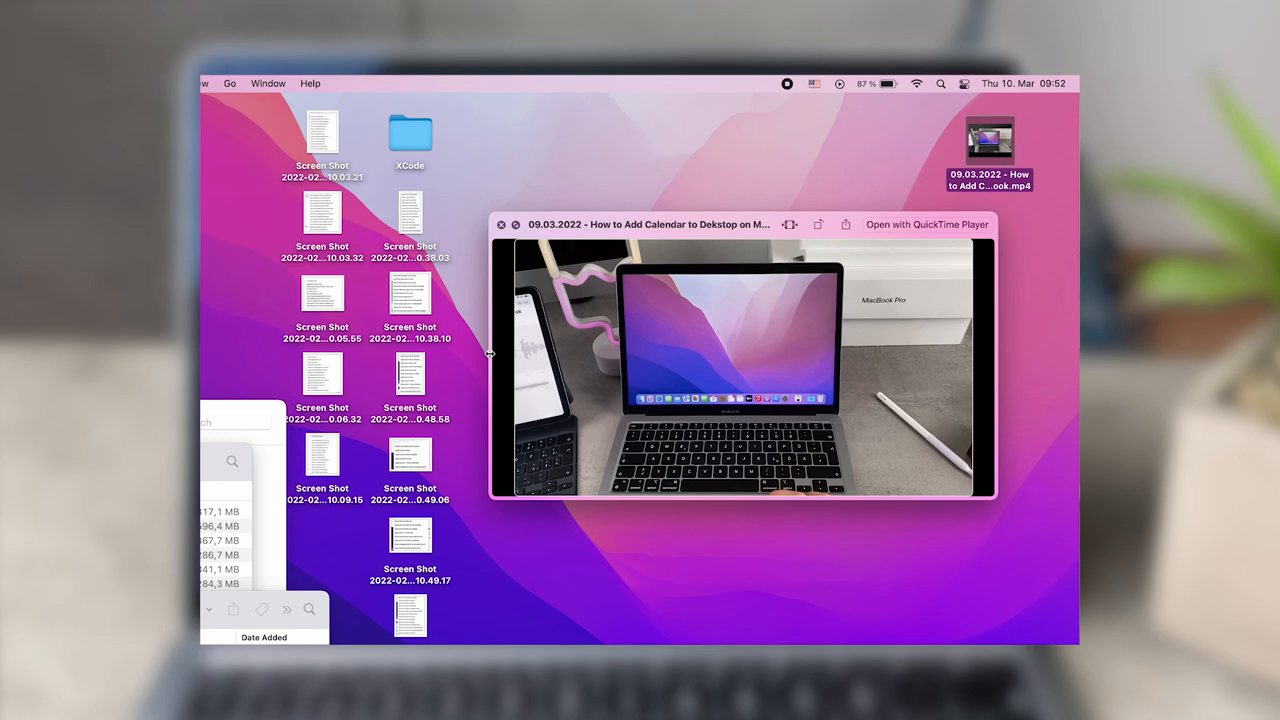
click(740, 370)
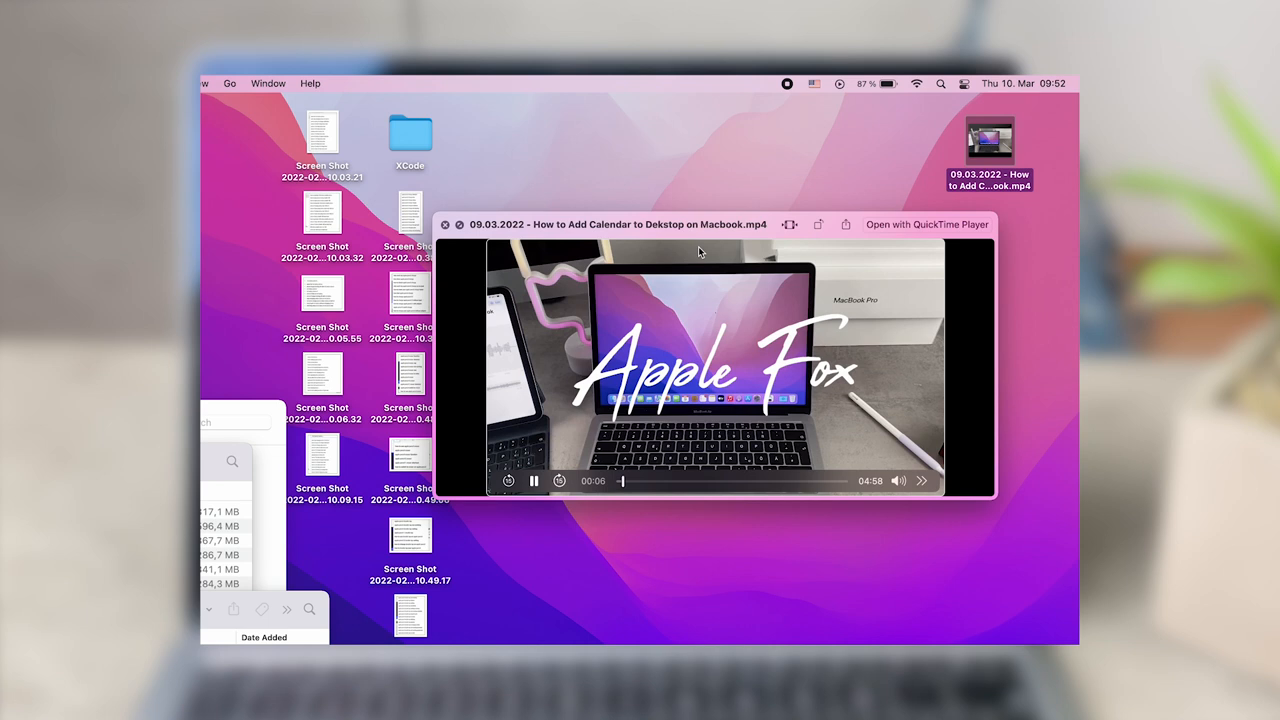